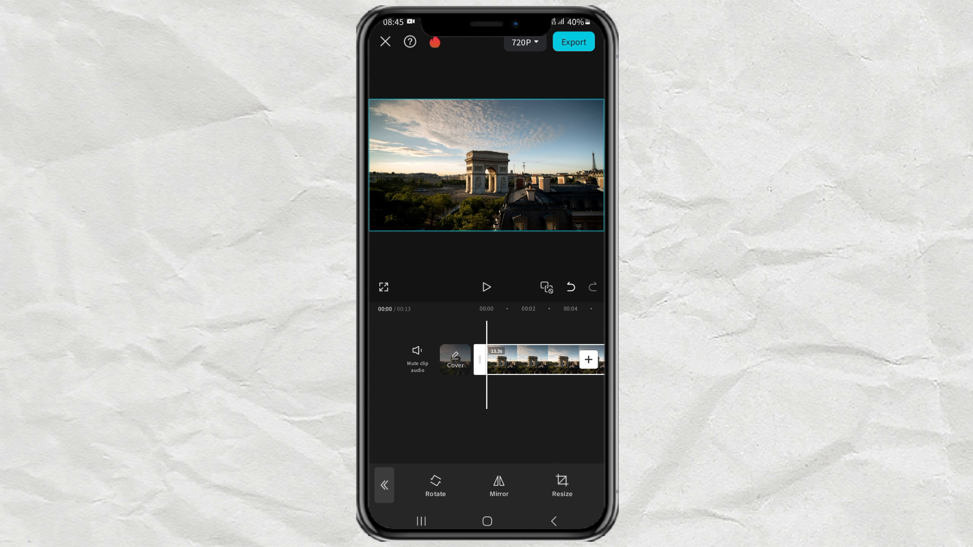
Resize the Arc de Triomphe clip to a 4:3 aspect ratio
click(562, 486)
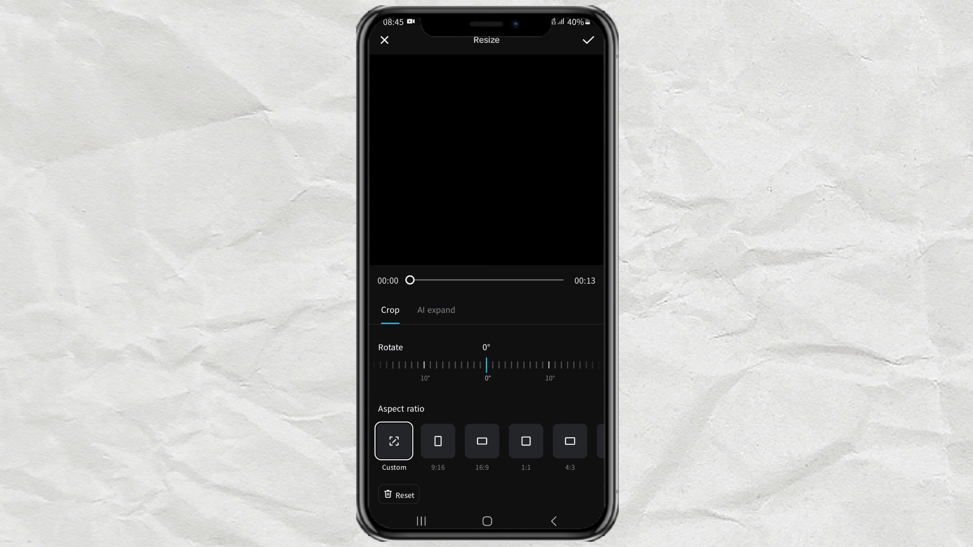
click(570, 442)
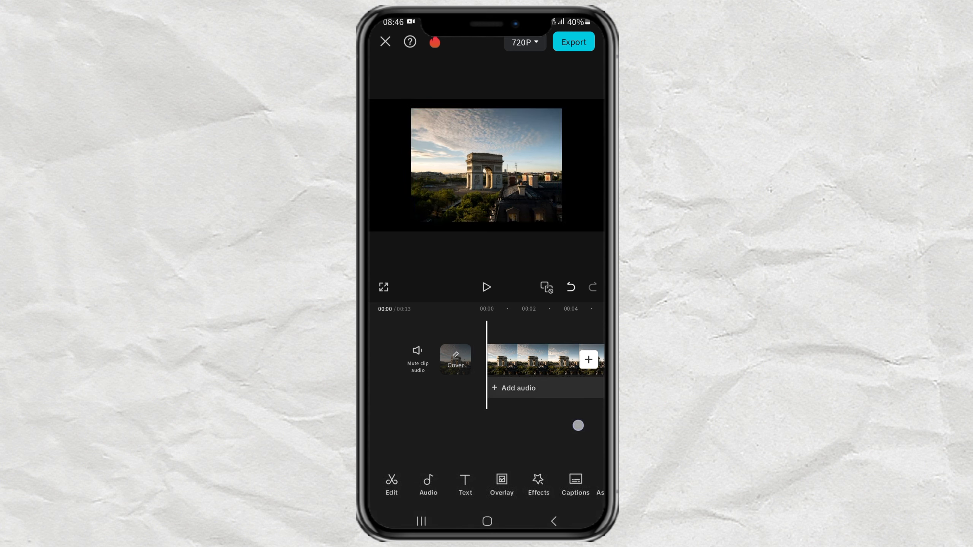
Apply a rectangle mask with rounded corners to the selected clip
click(534, 360)
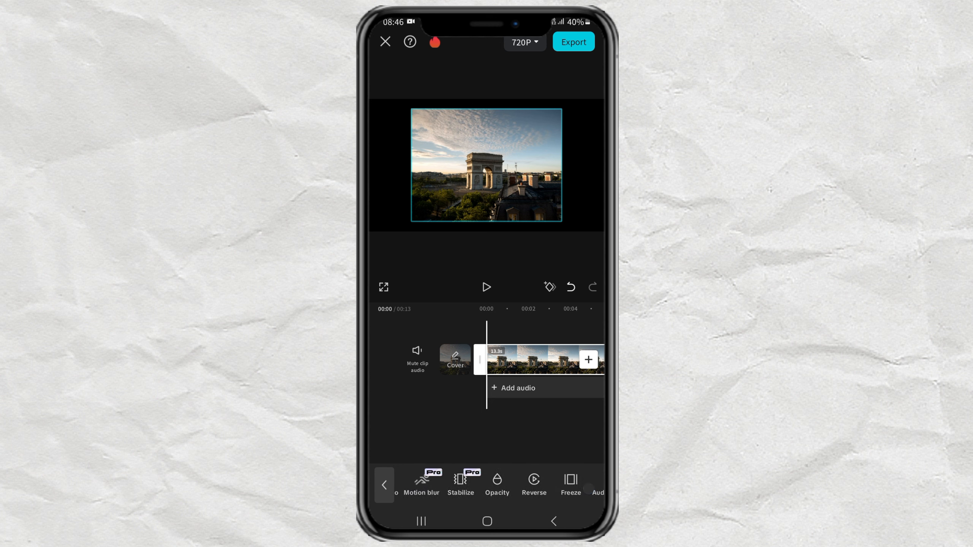
scroll(left, 3)
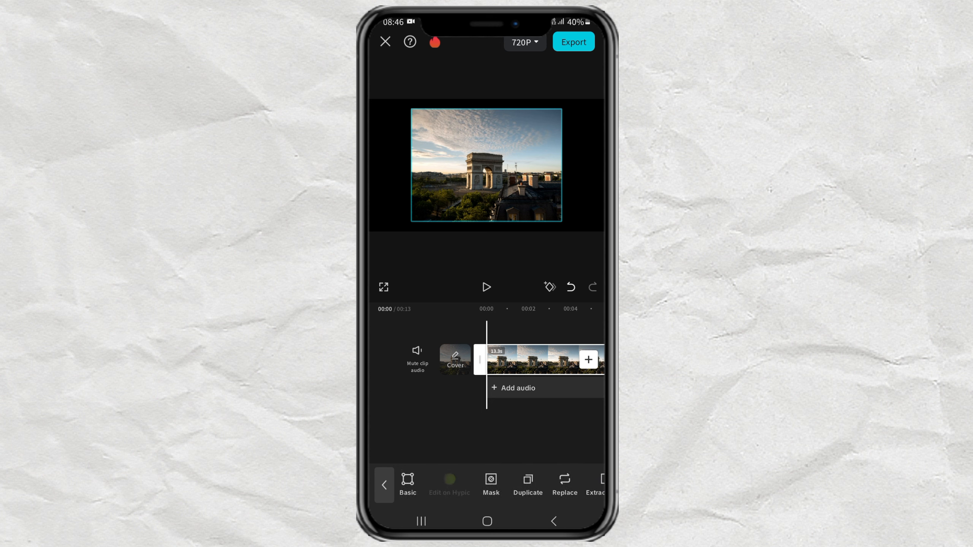
click(490, 484)
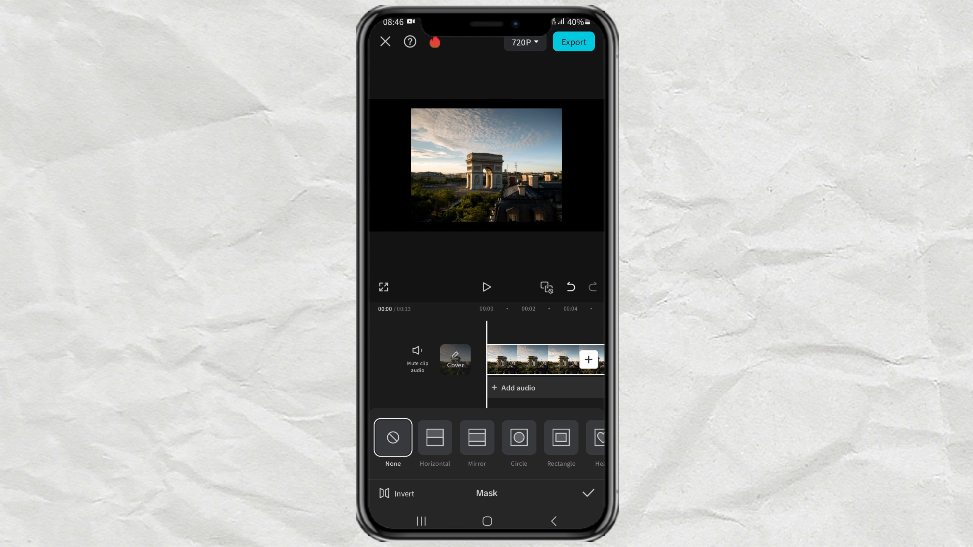
click(561, 438)
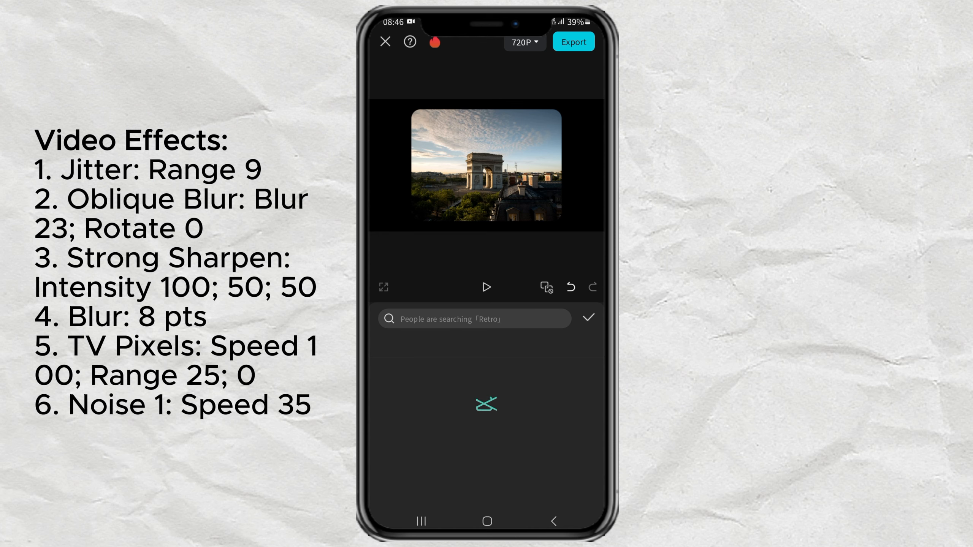
Add the Jitter video effect with its Range set
text(jitter)
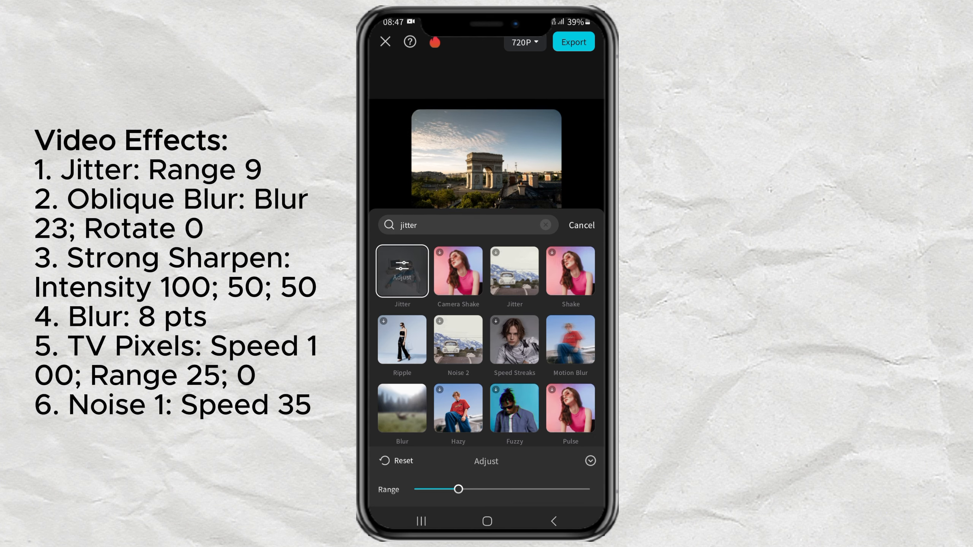
click(580, 225)
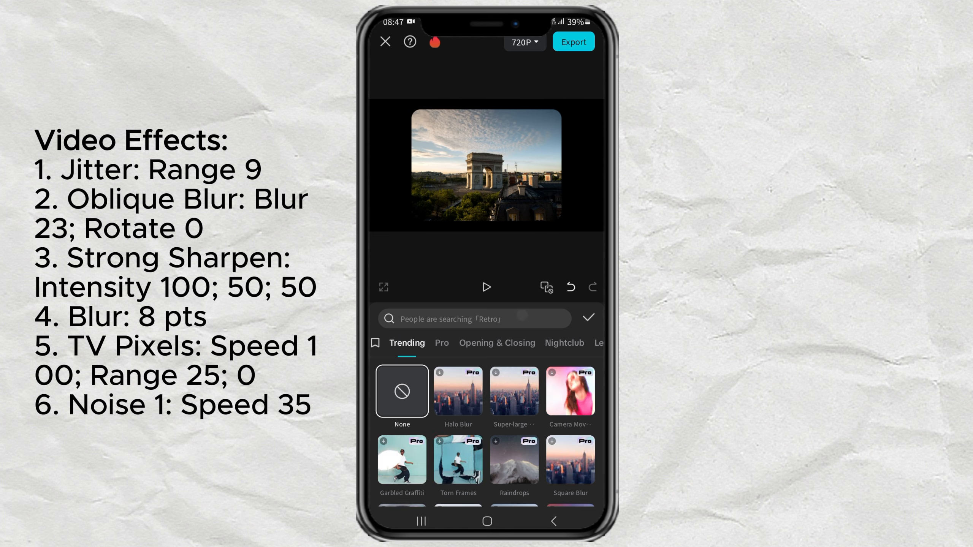
Add the Oblique Blur effect and adjust its Blur strength
text(oblique blur)
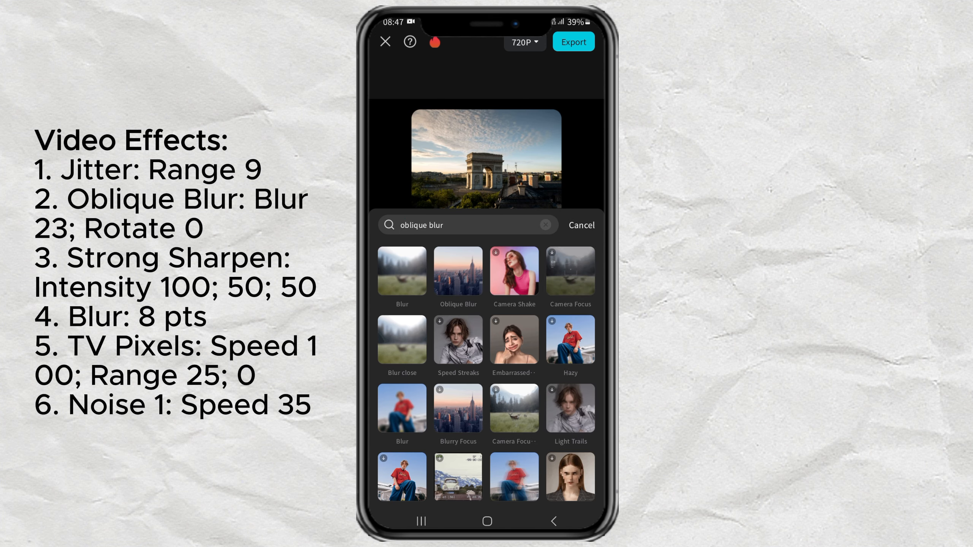
click(458, 271)
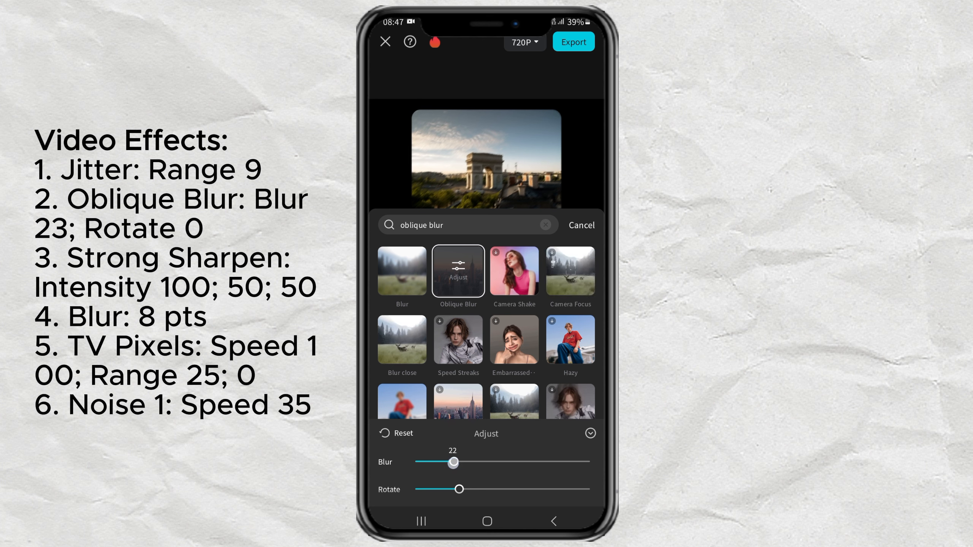
click(581, 225)
text(strong sharpen)
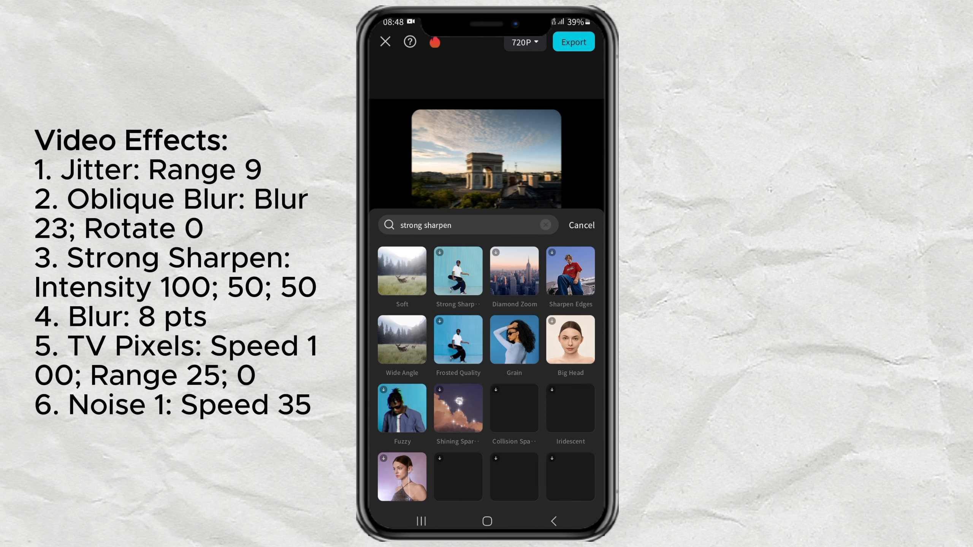
Add the Strong Sharpen effect at Intensity 100 over Jitter and Oblique Blur
click(458, 270)
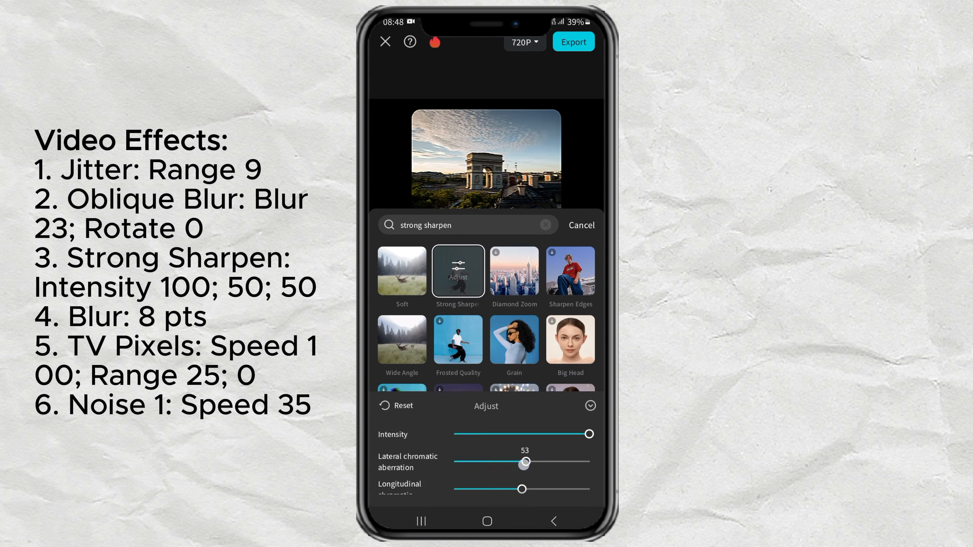
click(581, 225)
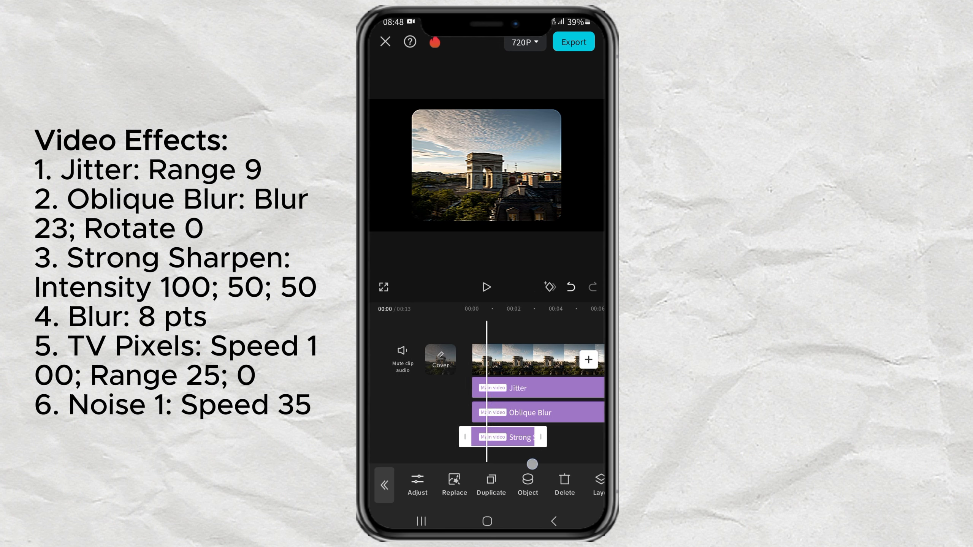
text(bl)
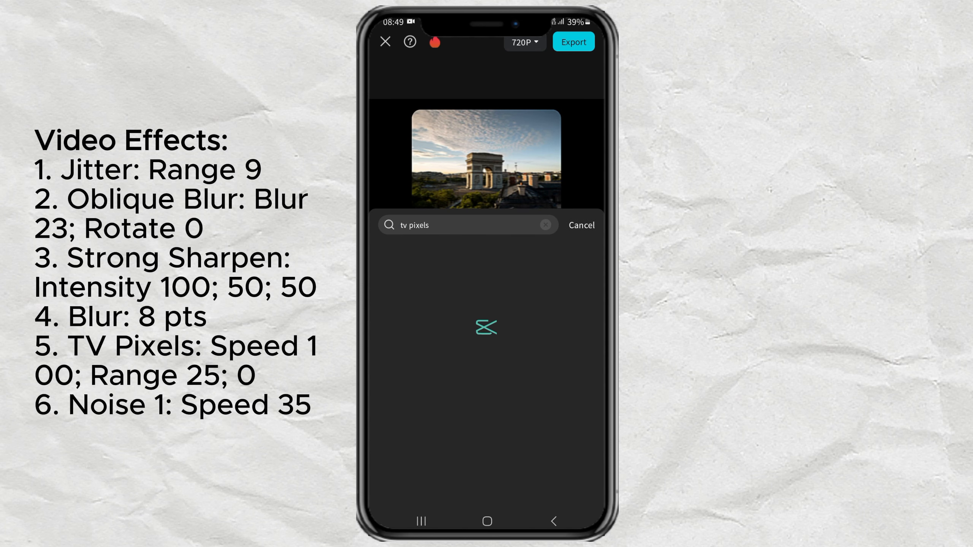
Add TV Pixels and Noise 1 with Speed 35, completing the six-effect stack
click(514, 271)
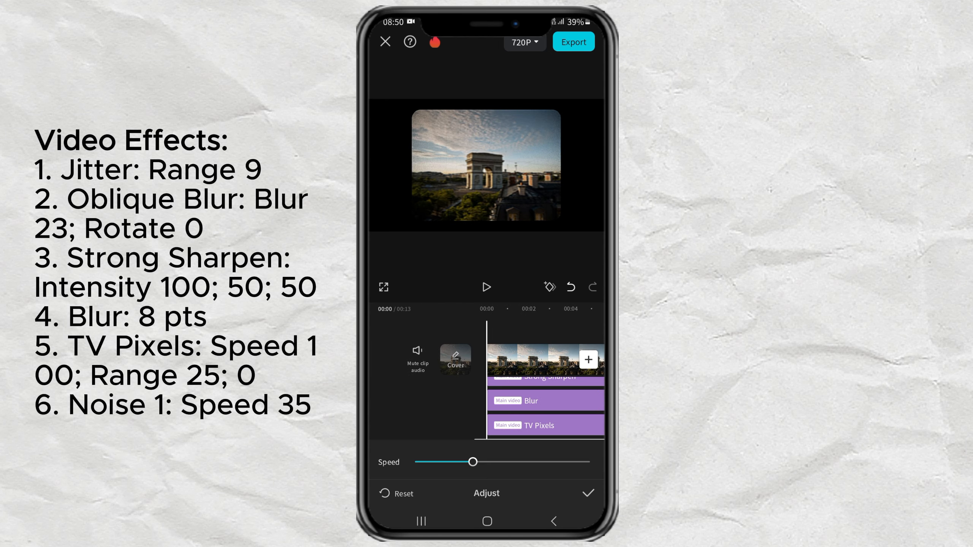
click(587, 494)
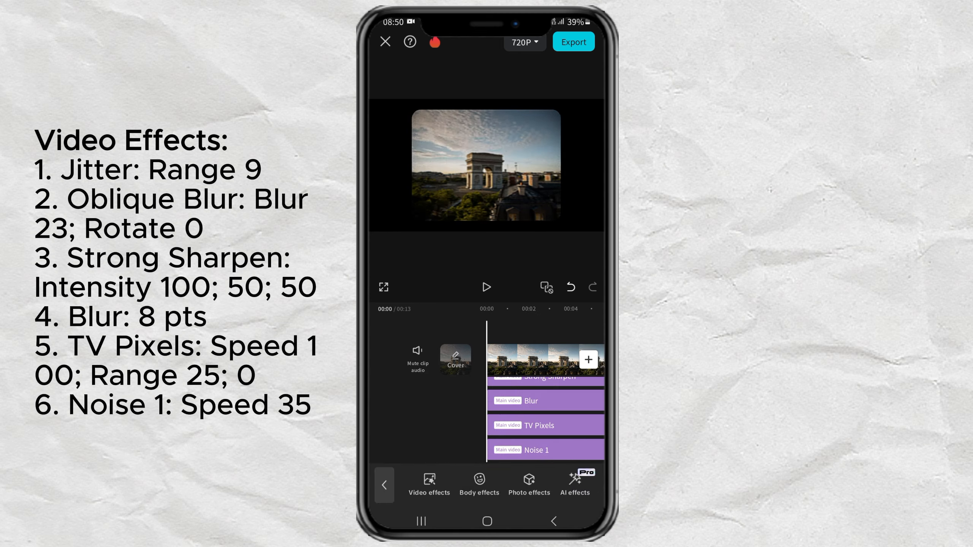
click(384, 485)
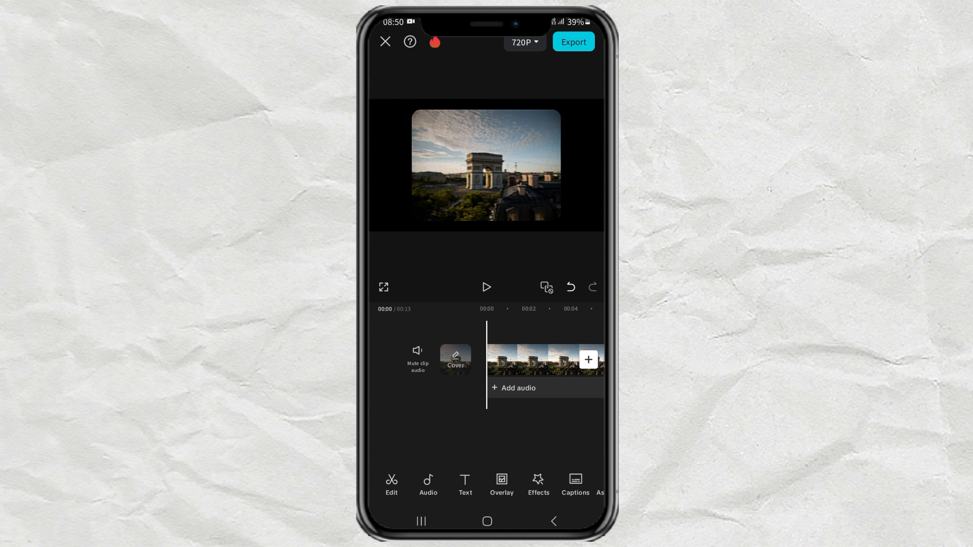
Browse the Filters library to the Retro category
scroll(left, 3)
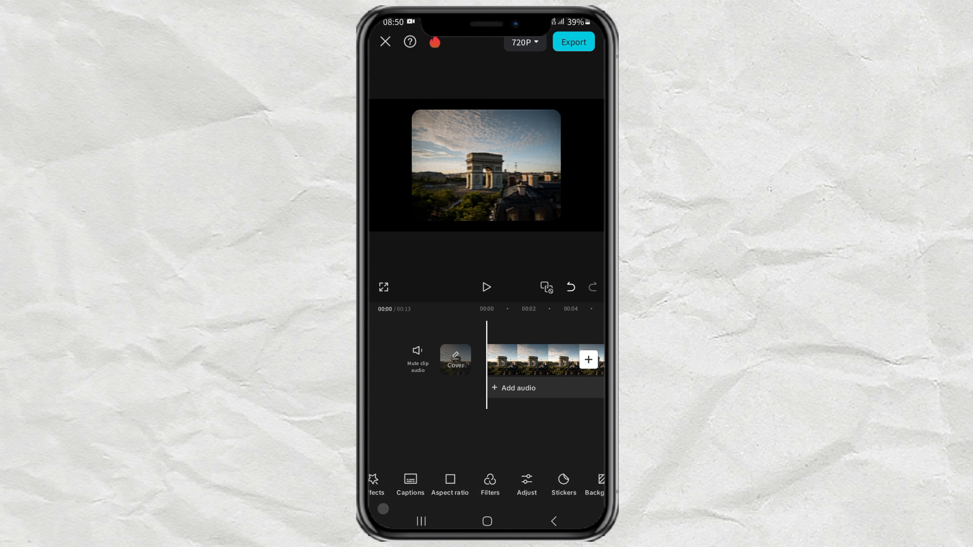
click(490, 484)
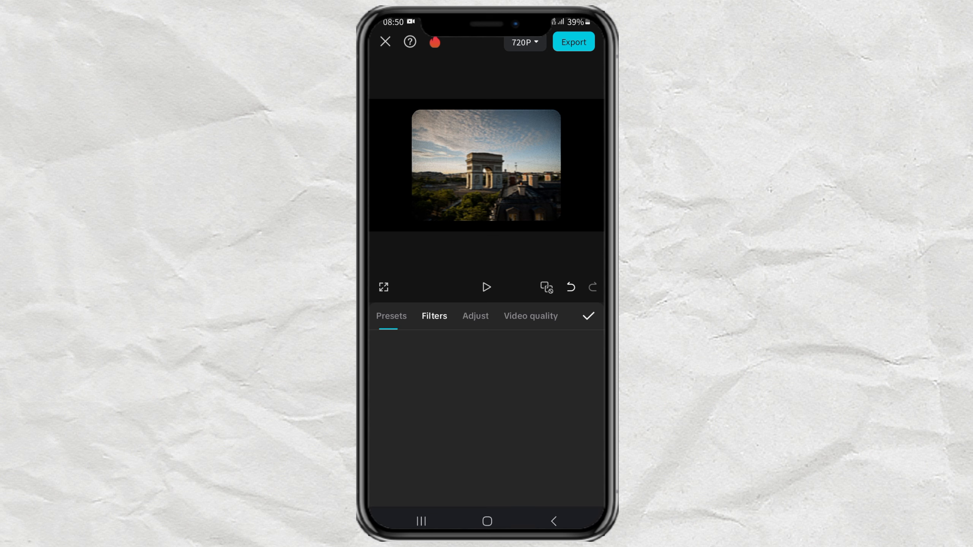
click(434, 317)
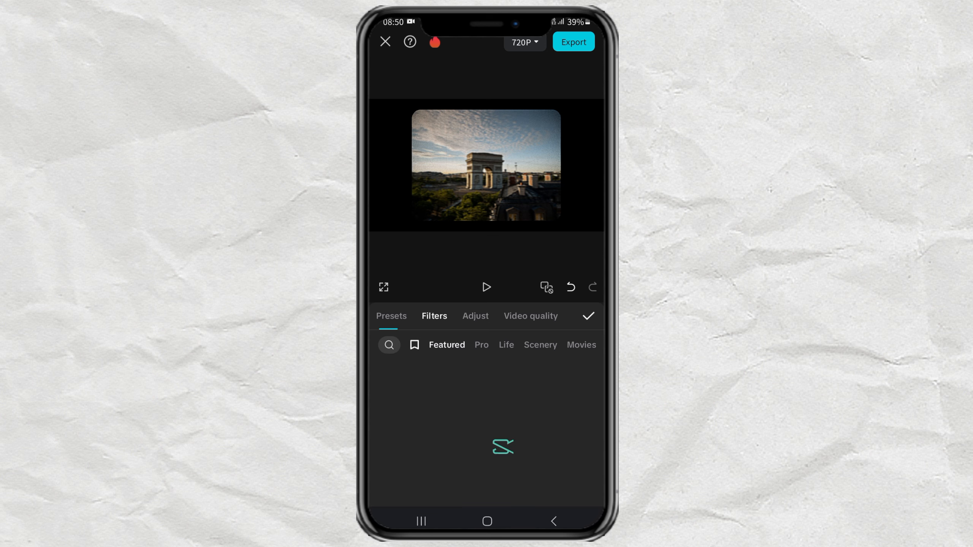
scroll(left, 3)
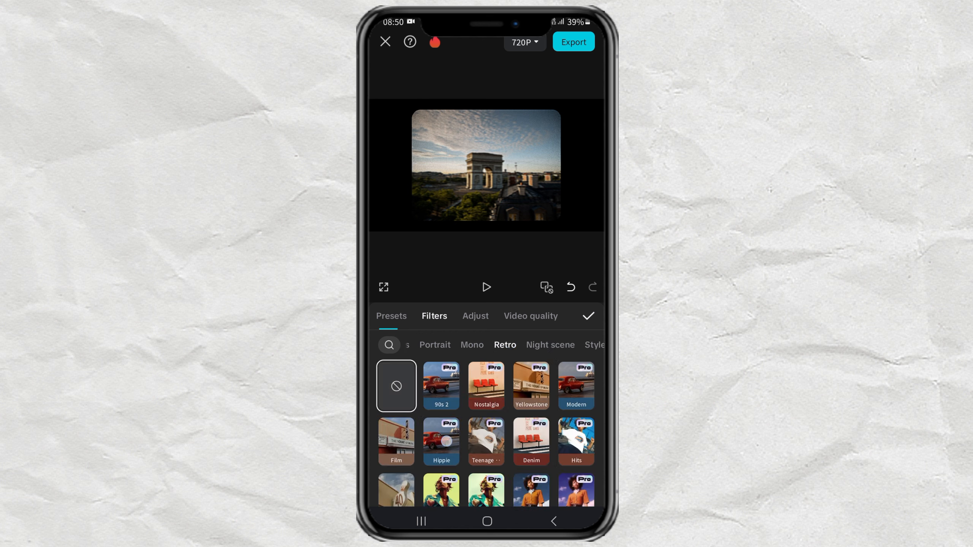
scroll(down, 3)
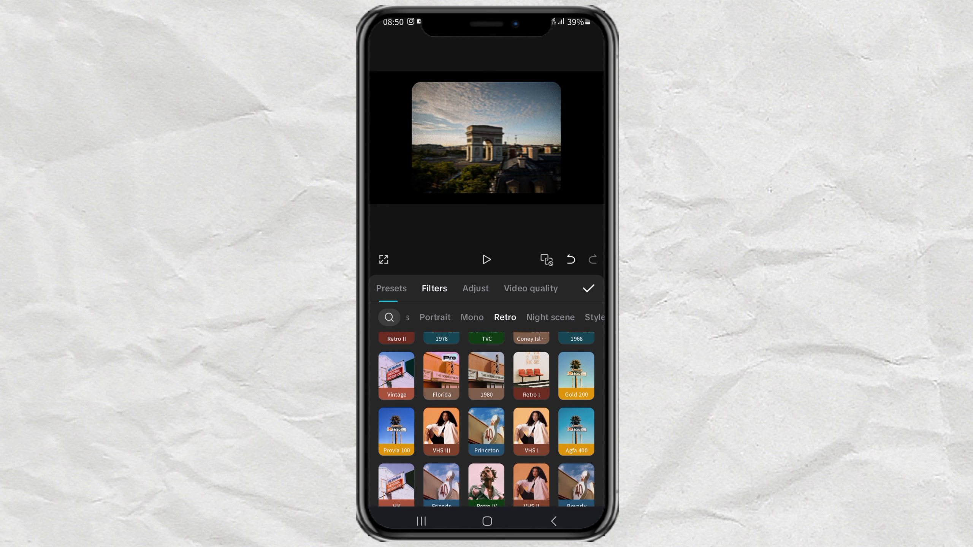
Apply the VHS I retro filter at a strength of 50
click(530, 431)
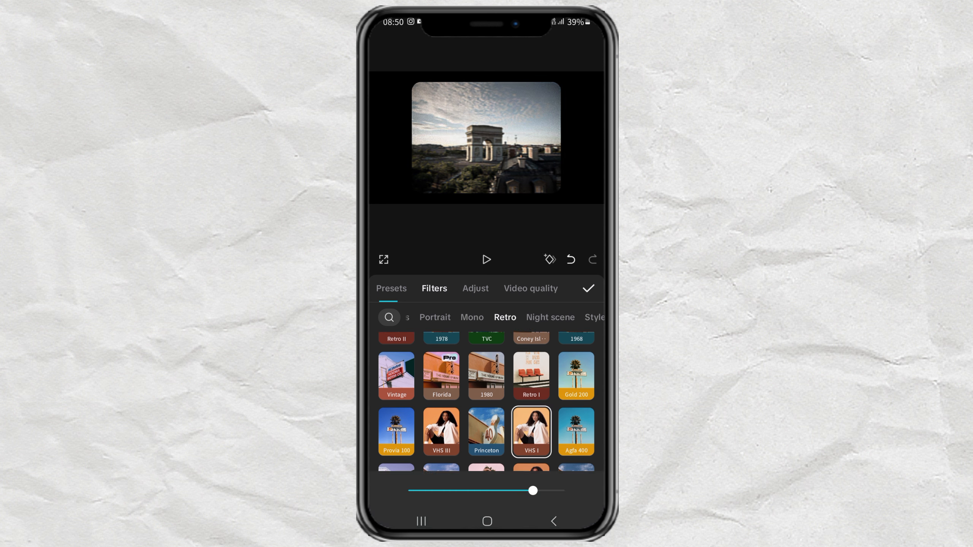
drag(533, 491, 510, 491)
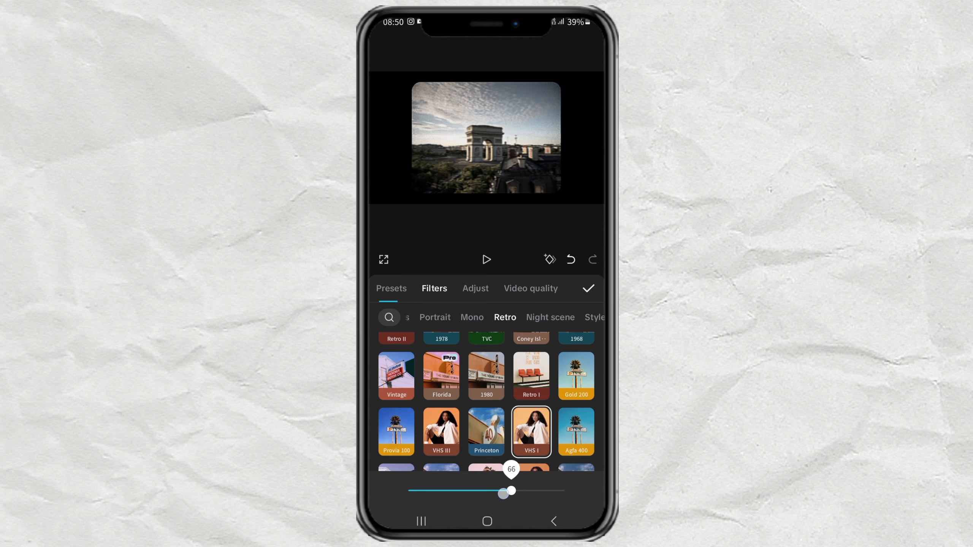
drag(512, 491, 484, 491)
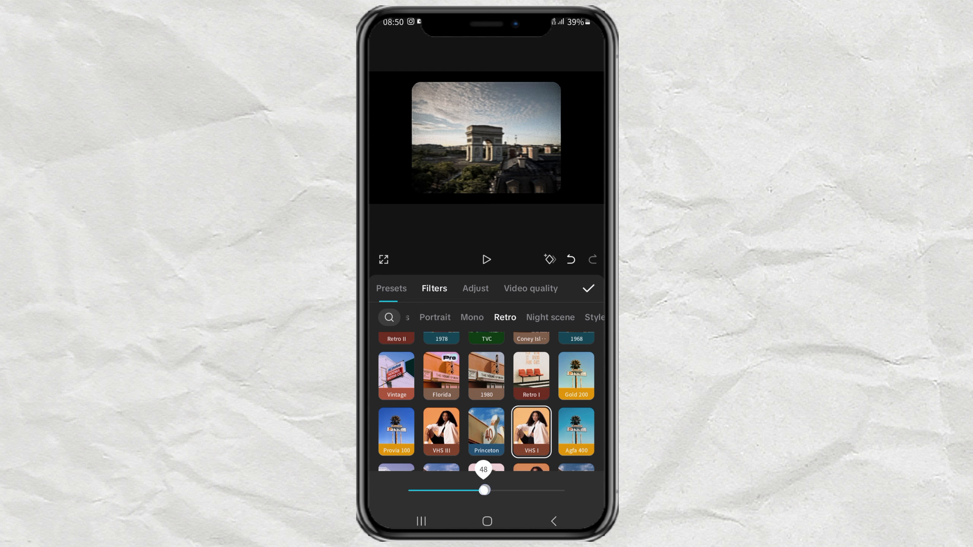
drag(483, 490, 486, 490)
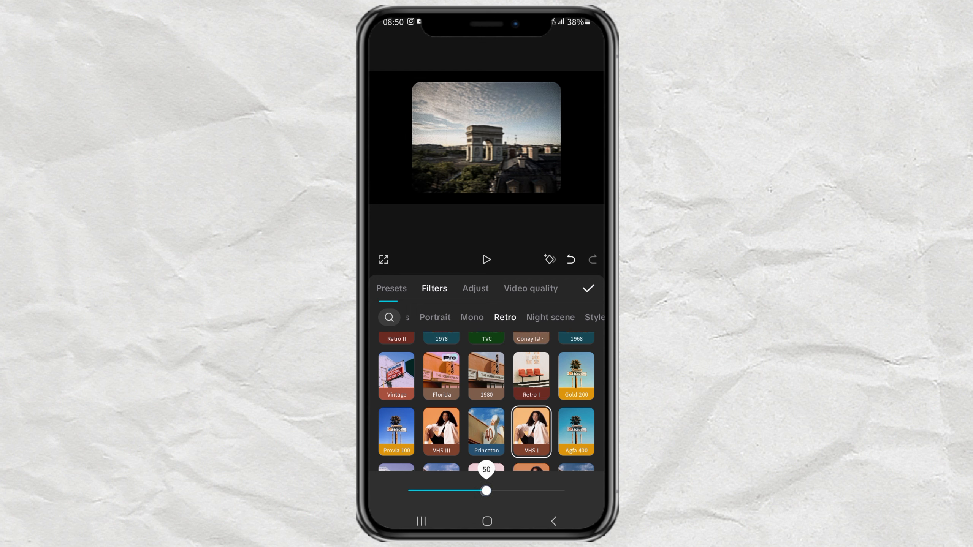
click(587, 288)
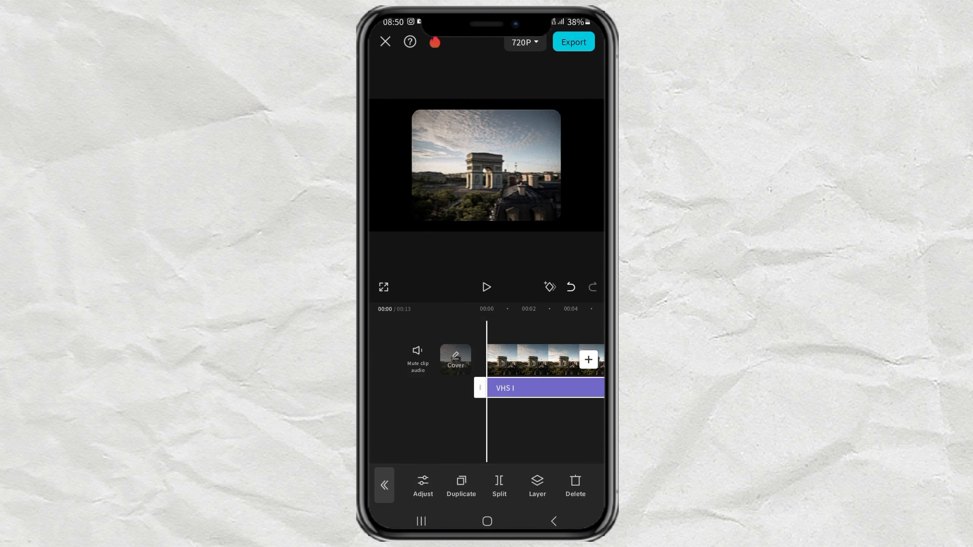